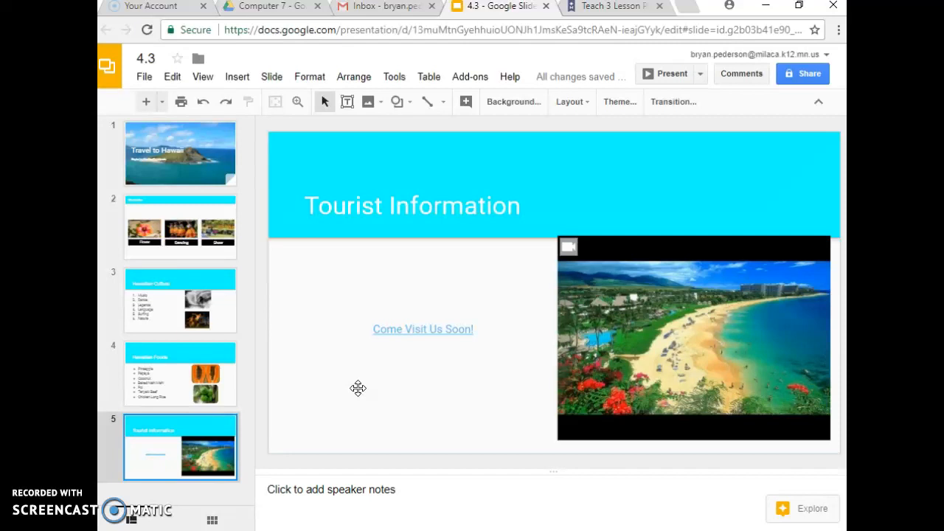
- Browse the deck's slides, then select the 'Travel to Hawaii' title slide in the filmstrip
click(323, 395)
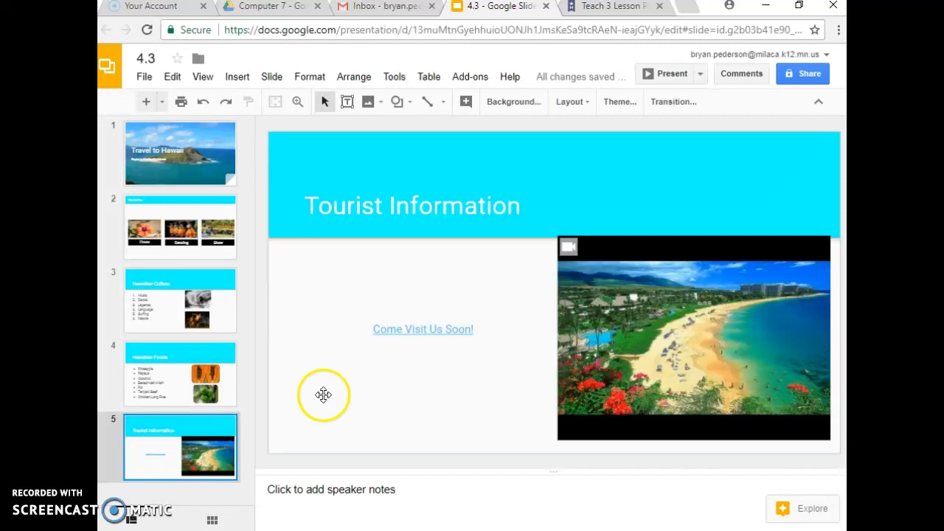
click(180, 301)
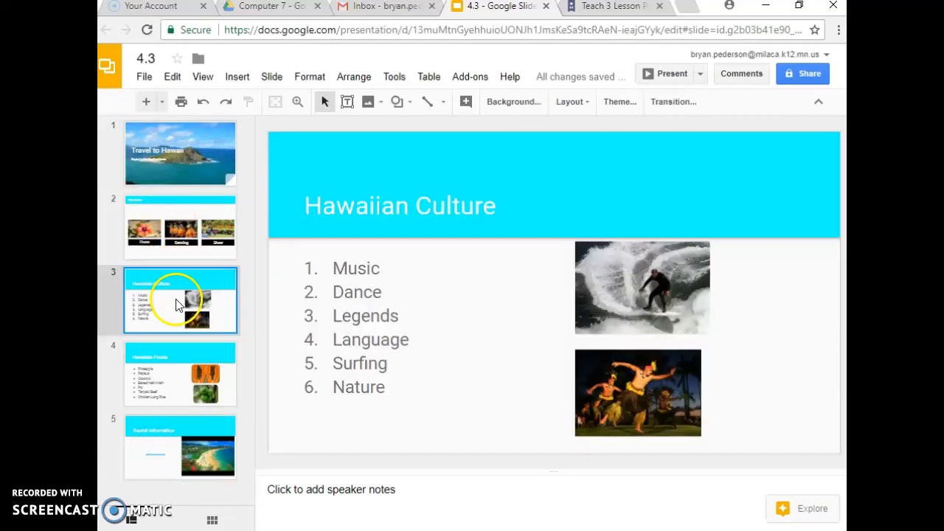
click(180, 375)
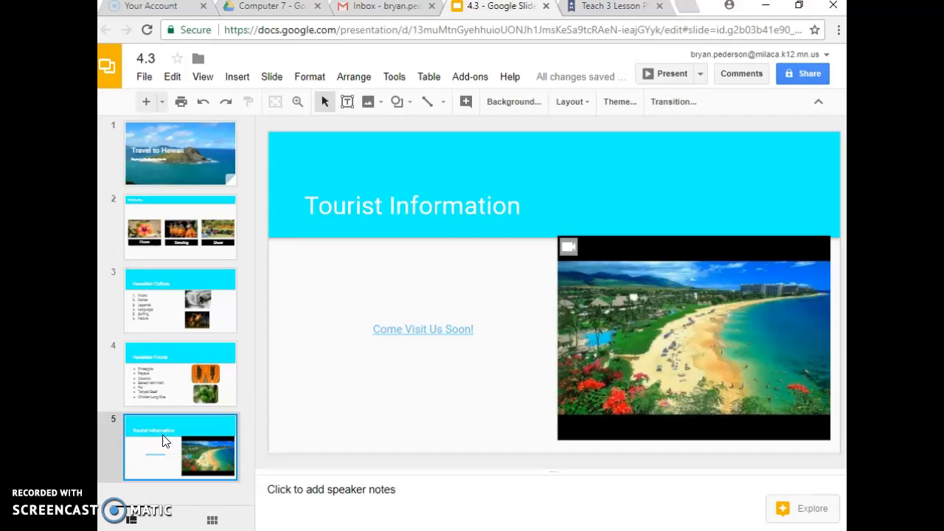
mouse_move(142, 423)
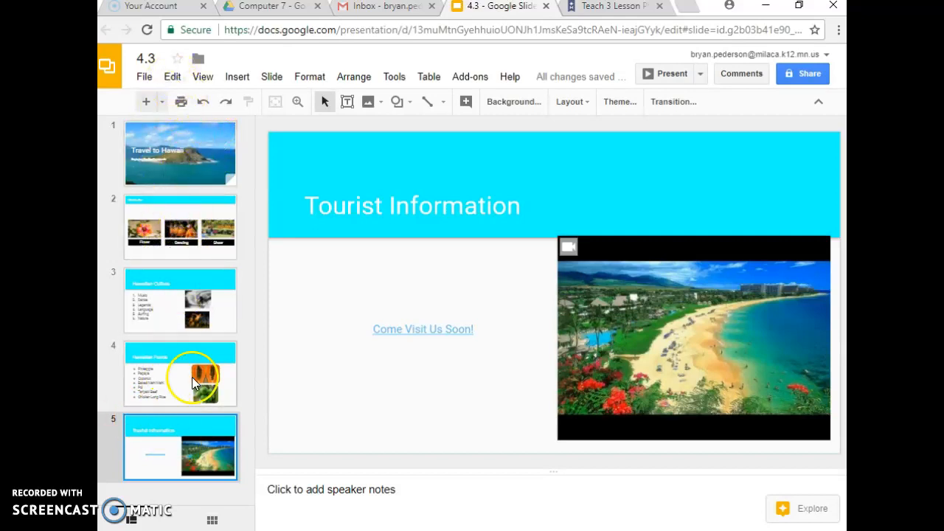
click(180, 152)
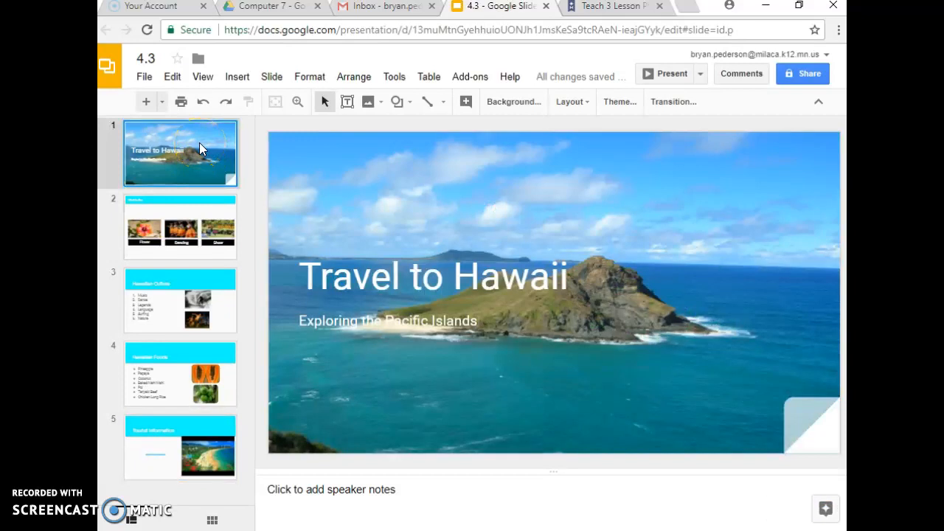
mouse_move(569, 161)
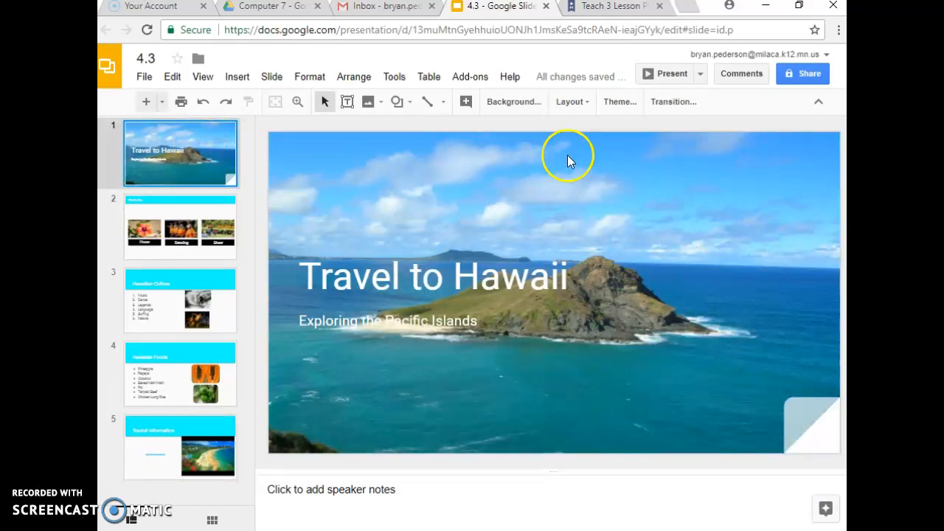
mouse_move(557, 134)
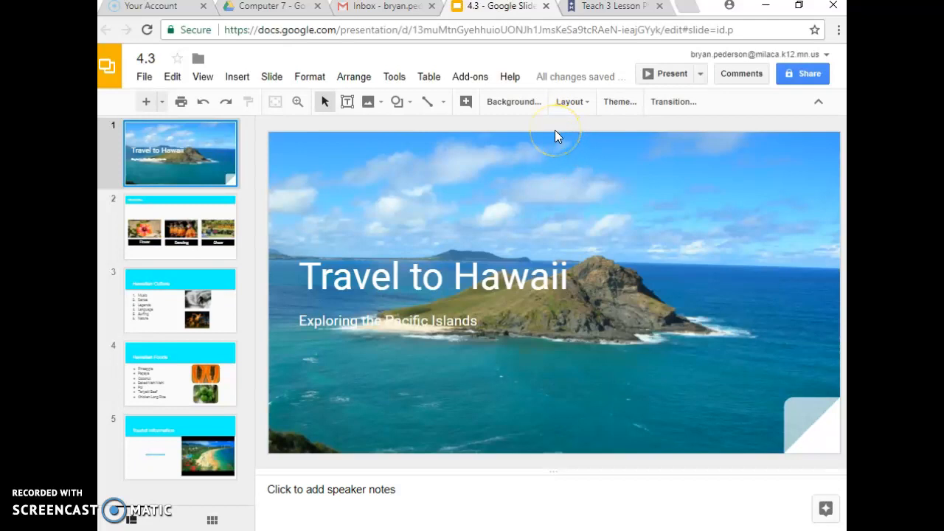
mouse_move(676, 102)
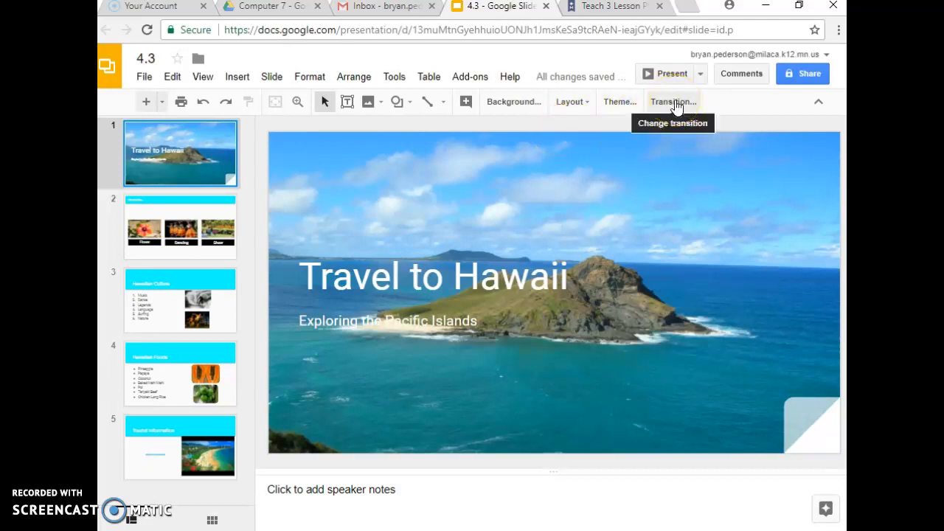
- Choose the Cube transition type for the title slide in the Animations panel
click(673, 102)
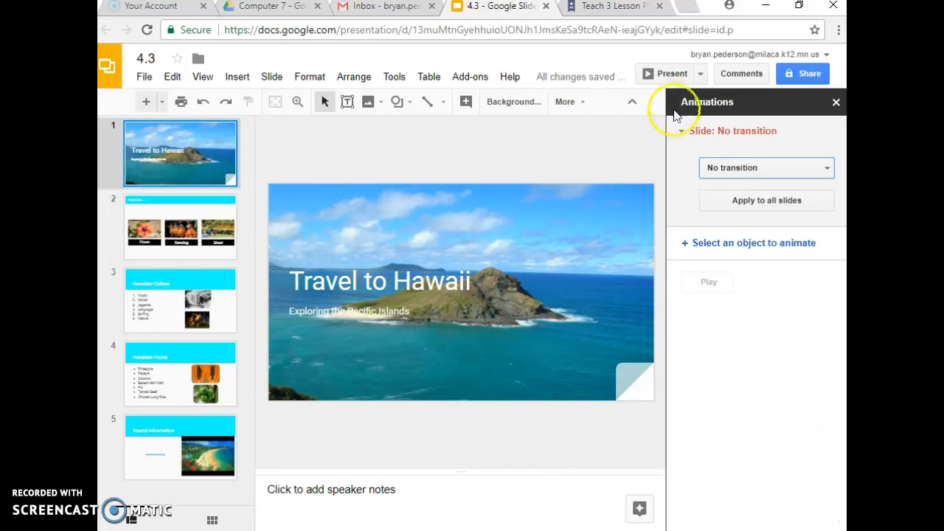
click(766, 169)
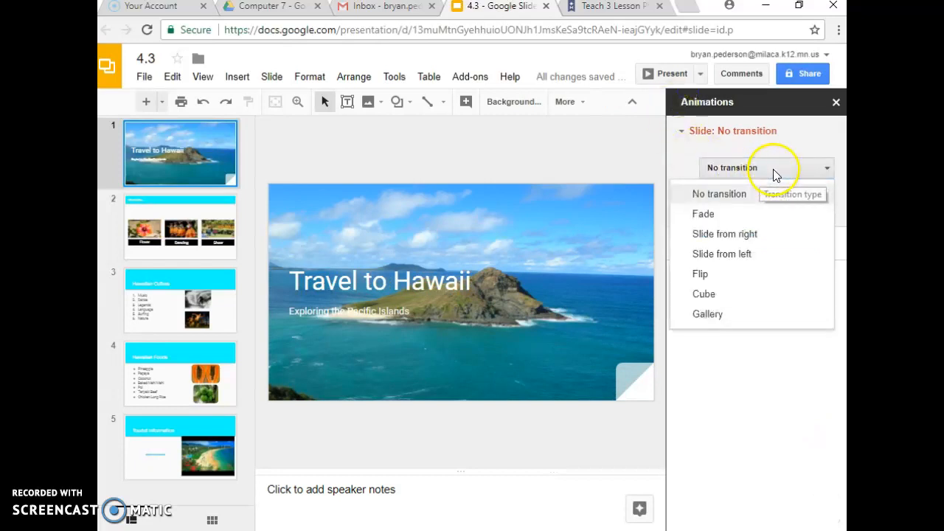
click(704, 294)
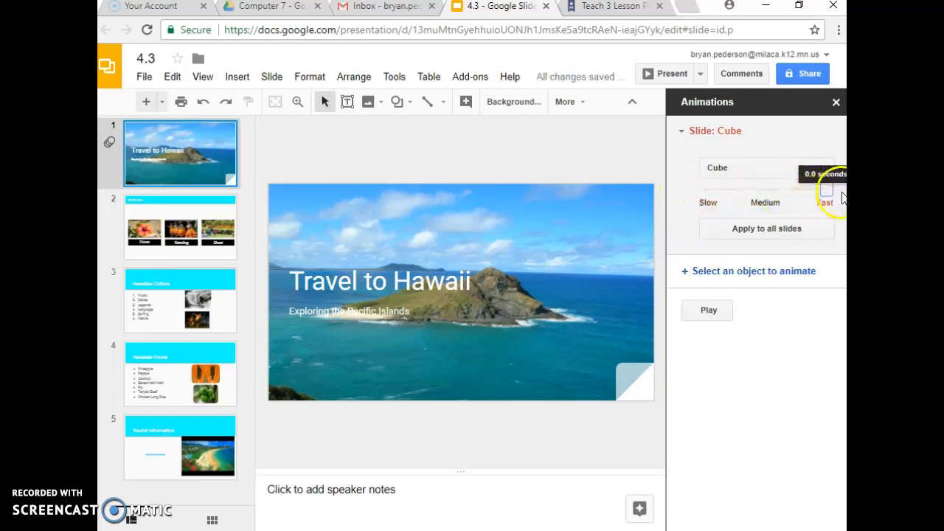
- Set the cube transition to fast, apply it to all five slides, and start presenting
click(824, 193)
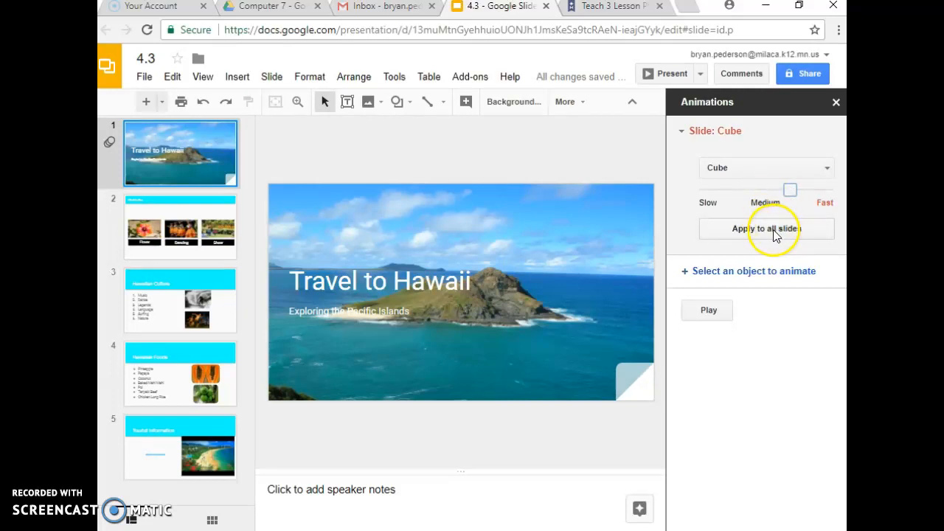
click(767, 227)
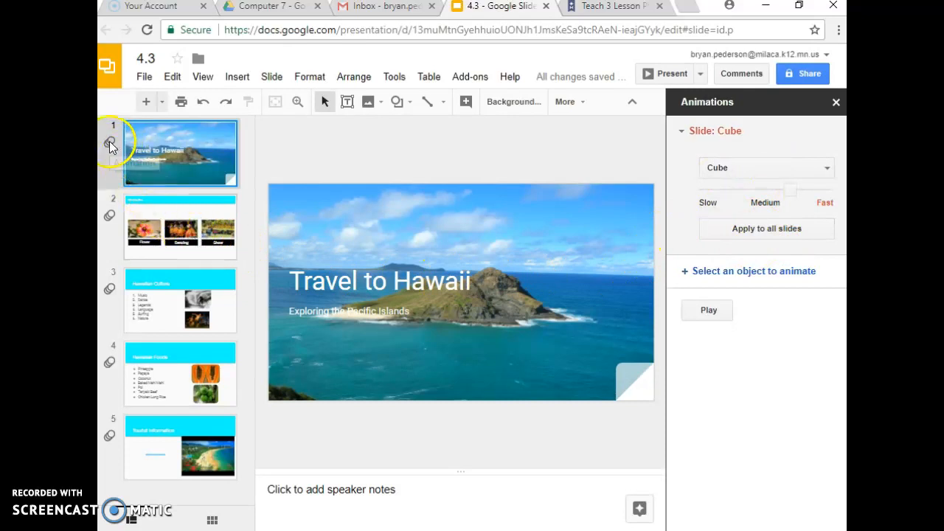
mouse_move(116, 260)
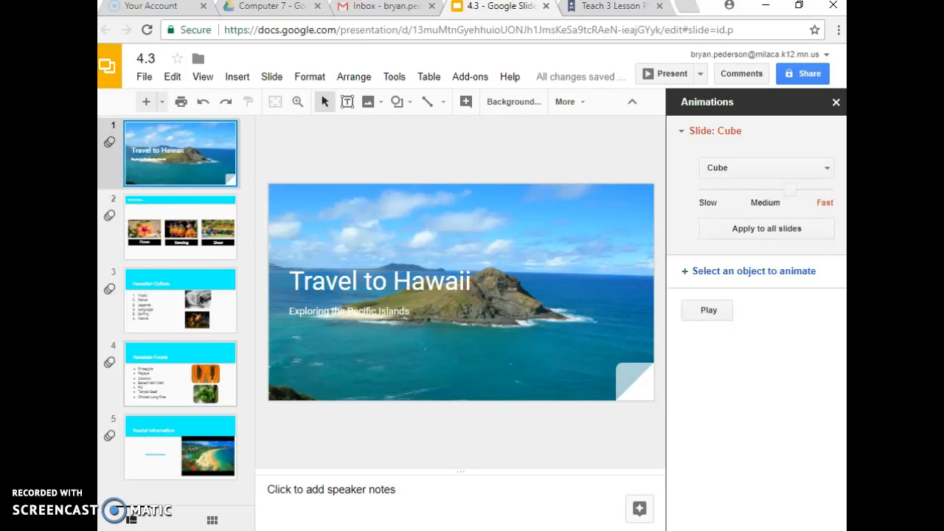
mouse_move(785, 161)
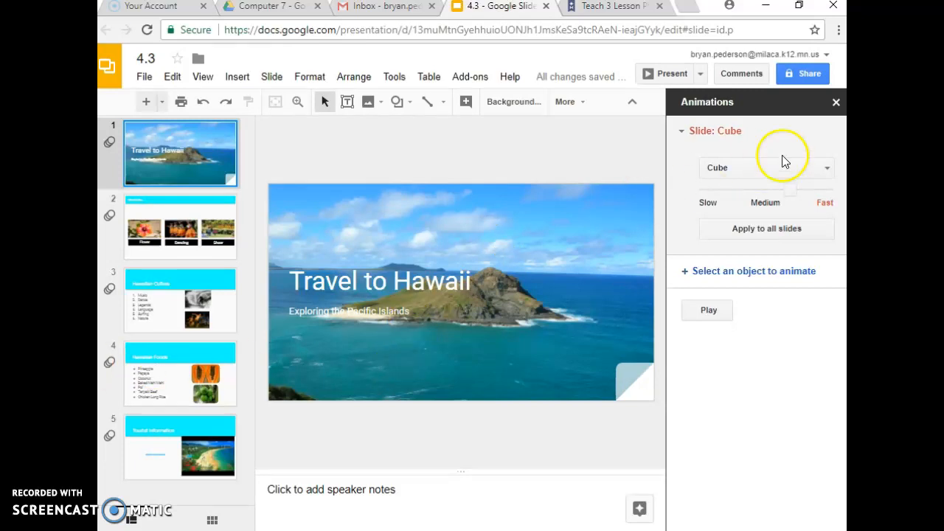
click(835, 102)
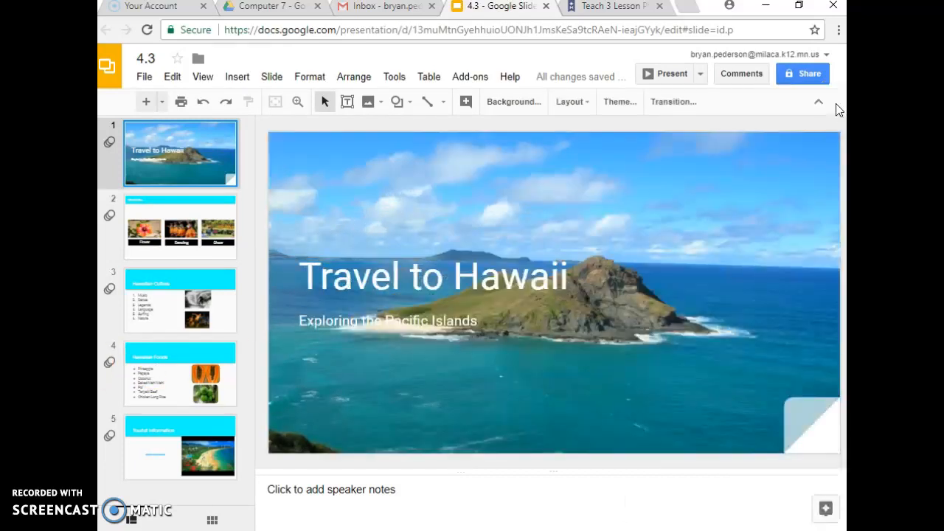
mouse_move(670, 81)
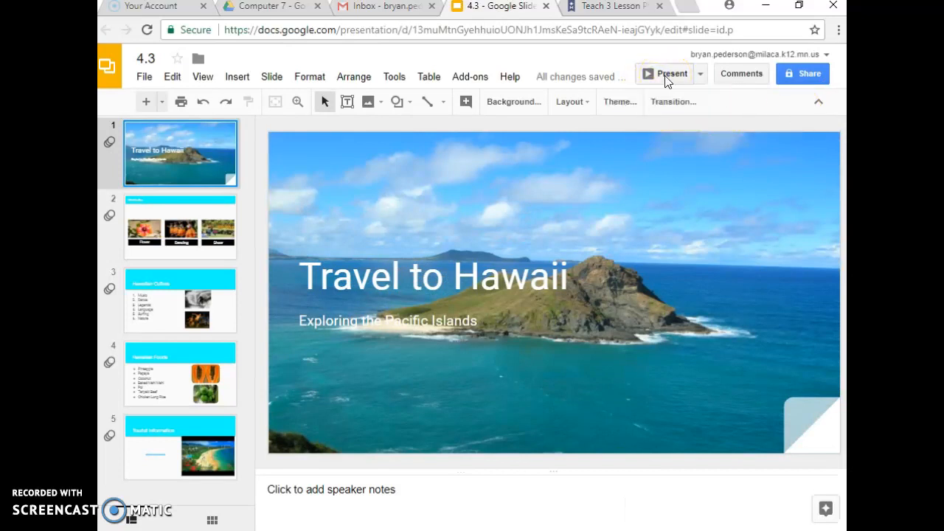
click(670, 73)
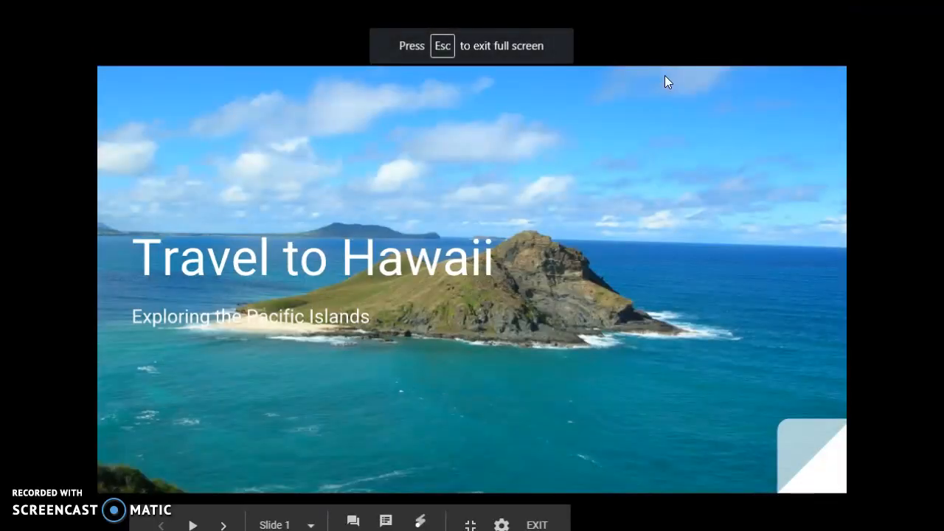
mouse_move(214, 487)
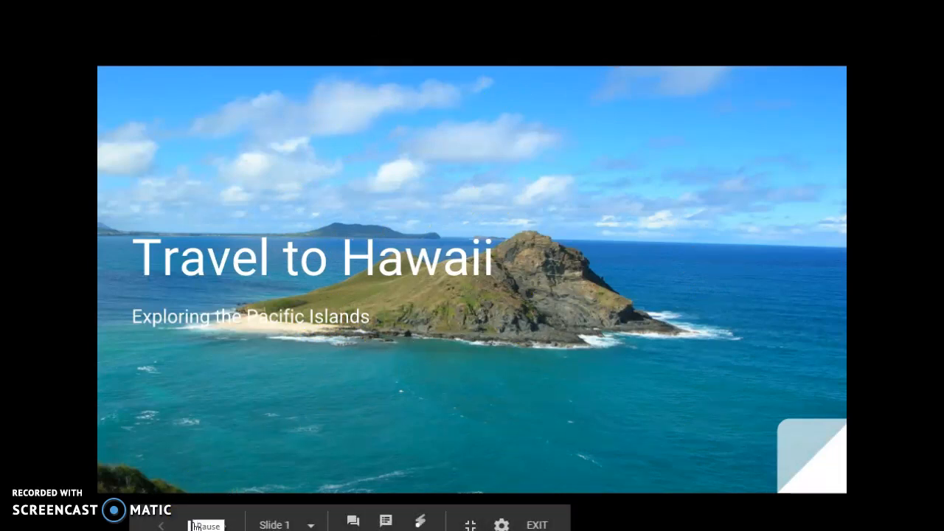
- Auto-advance through the cube transitions until the Tourist Information slide appears
click(223, 525)
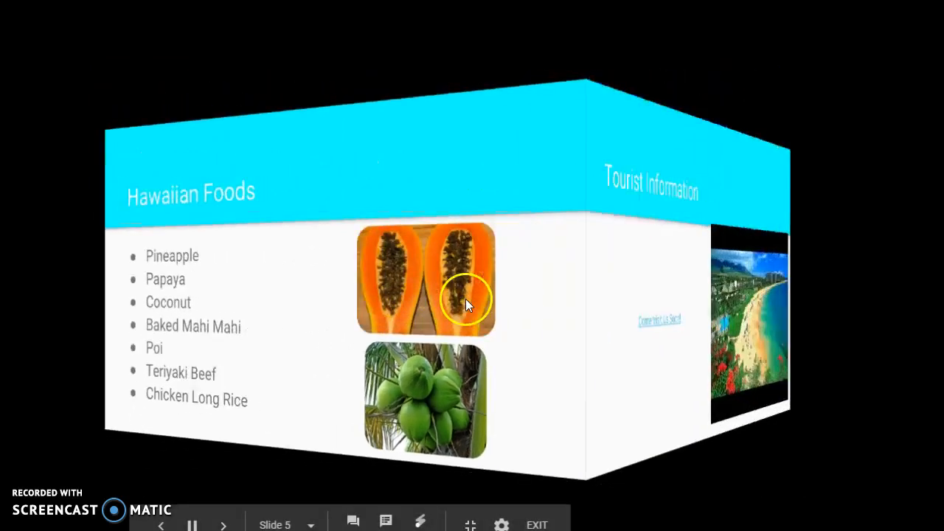
click(223, 525)
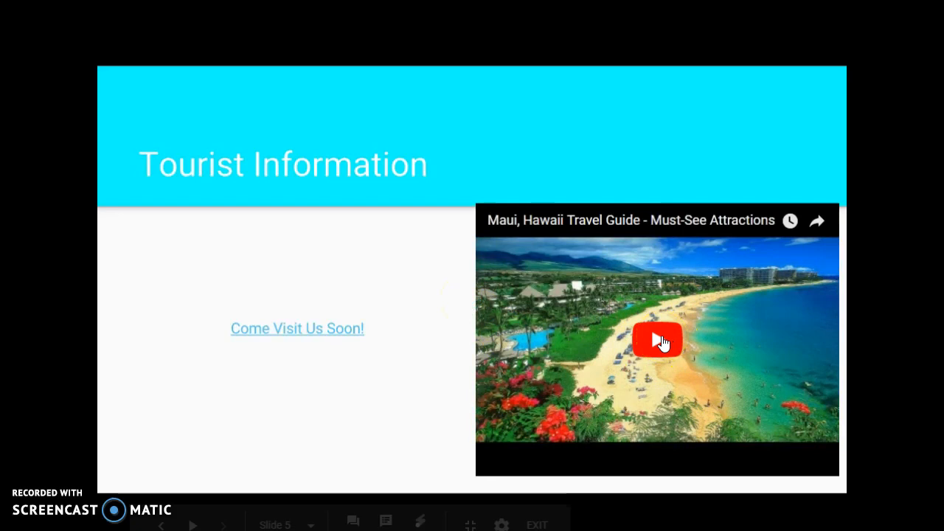
- Start the embedded Maui travel guide video, then pause it
click(658, 340)
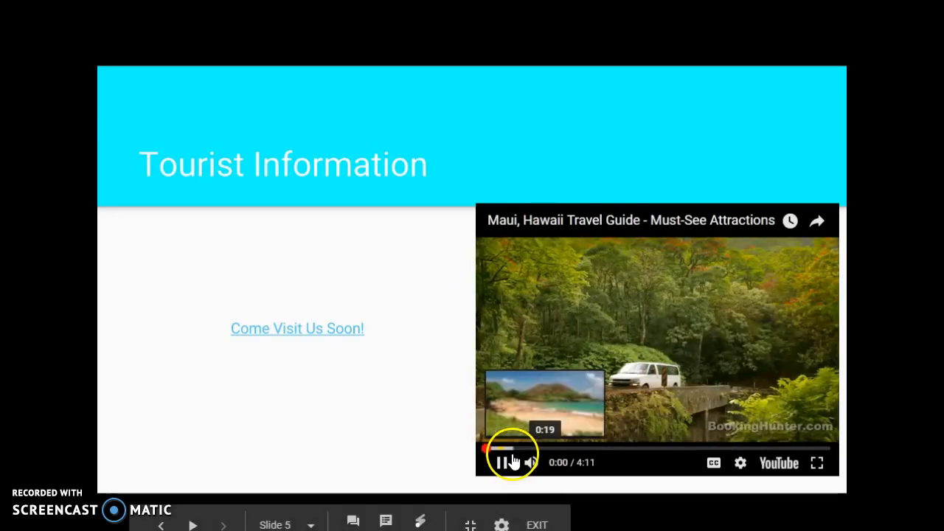
click(502, 463)
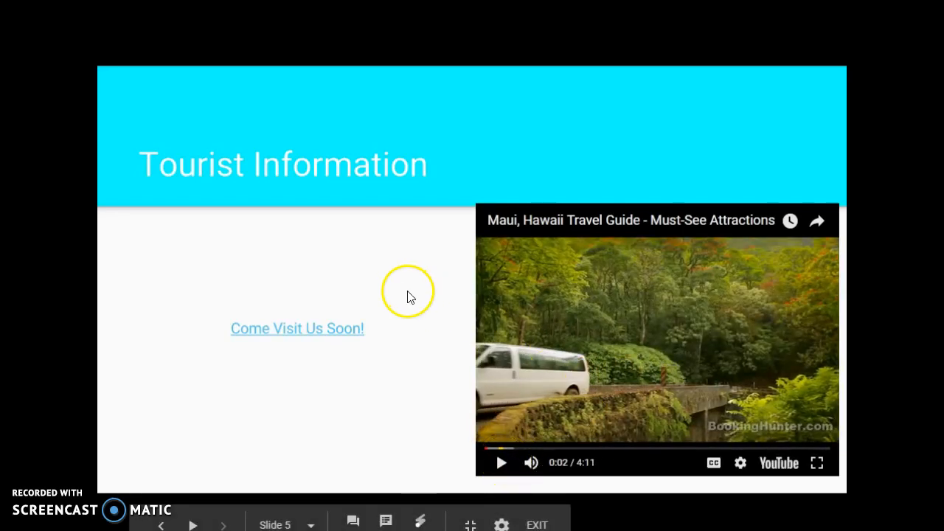
mouse_move(390, 276)
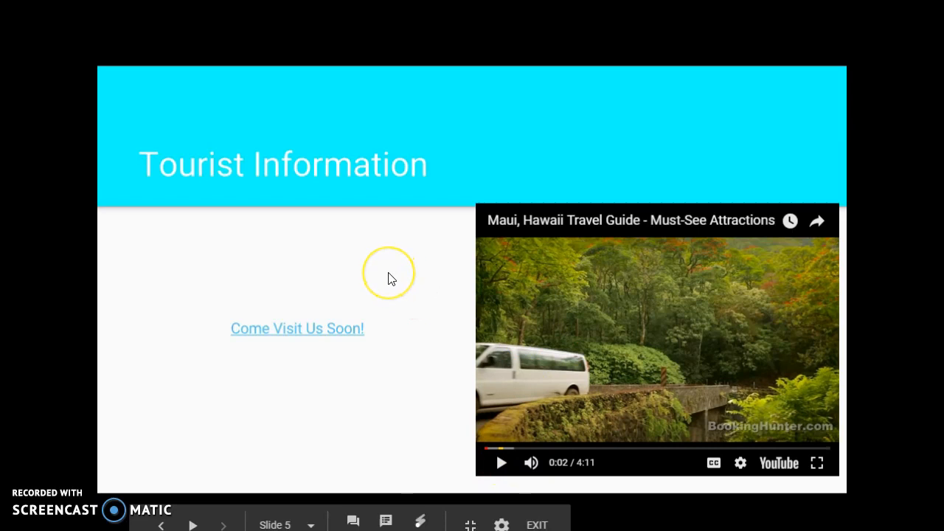